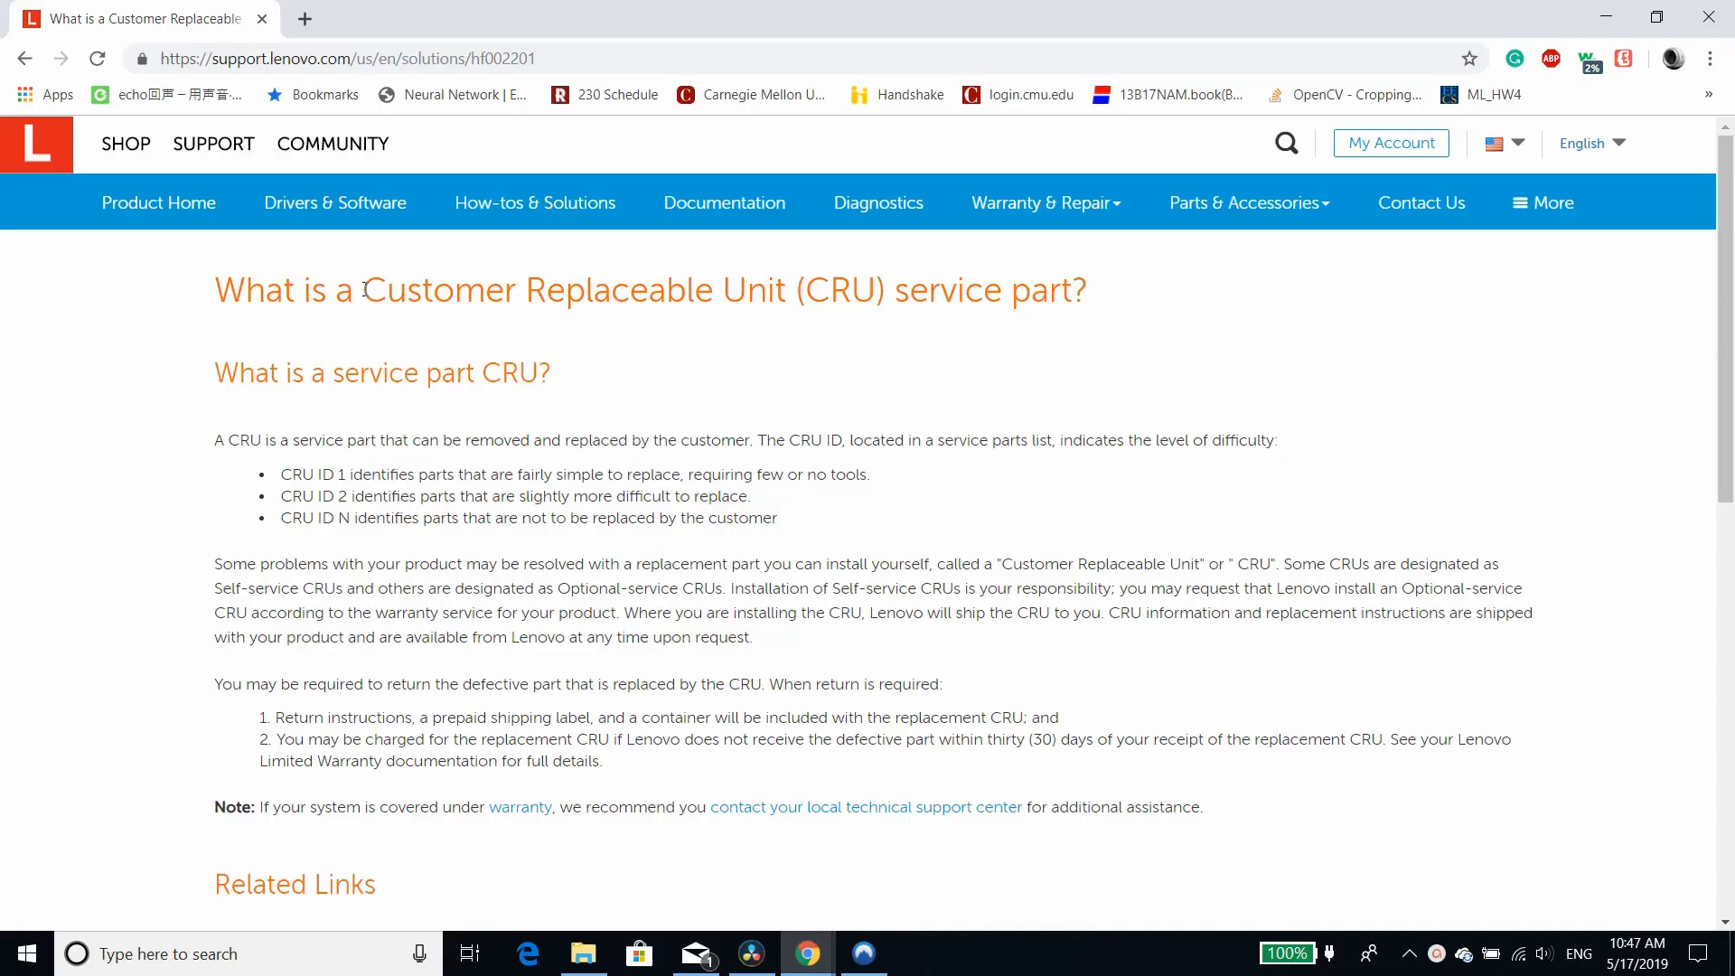
drag(365, 290, 886, 290)
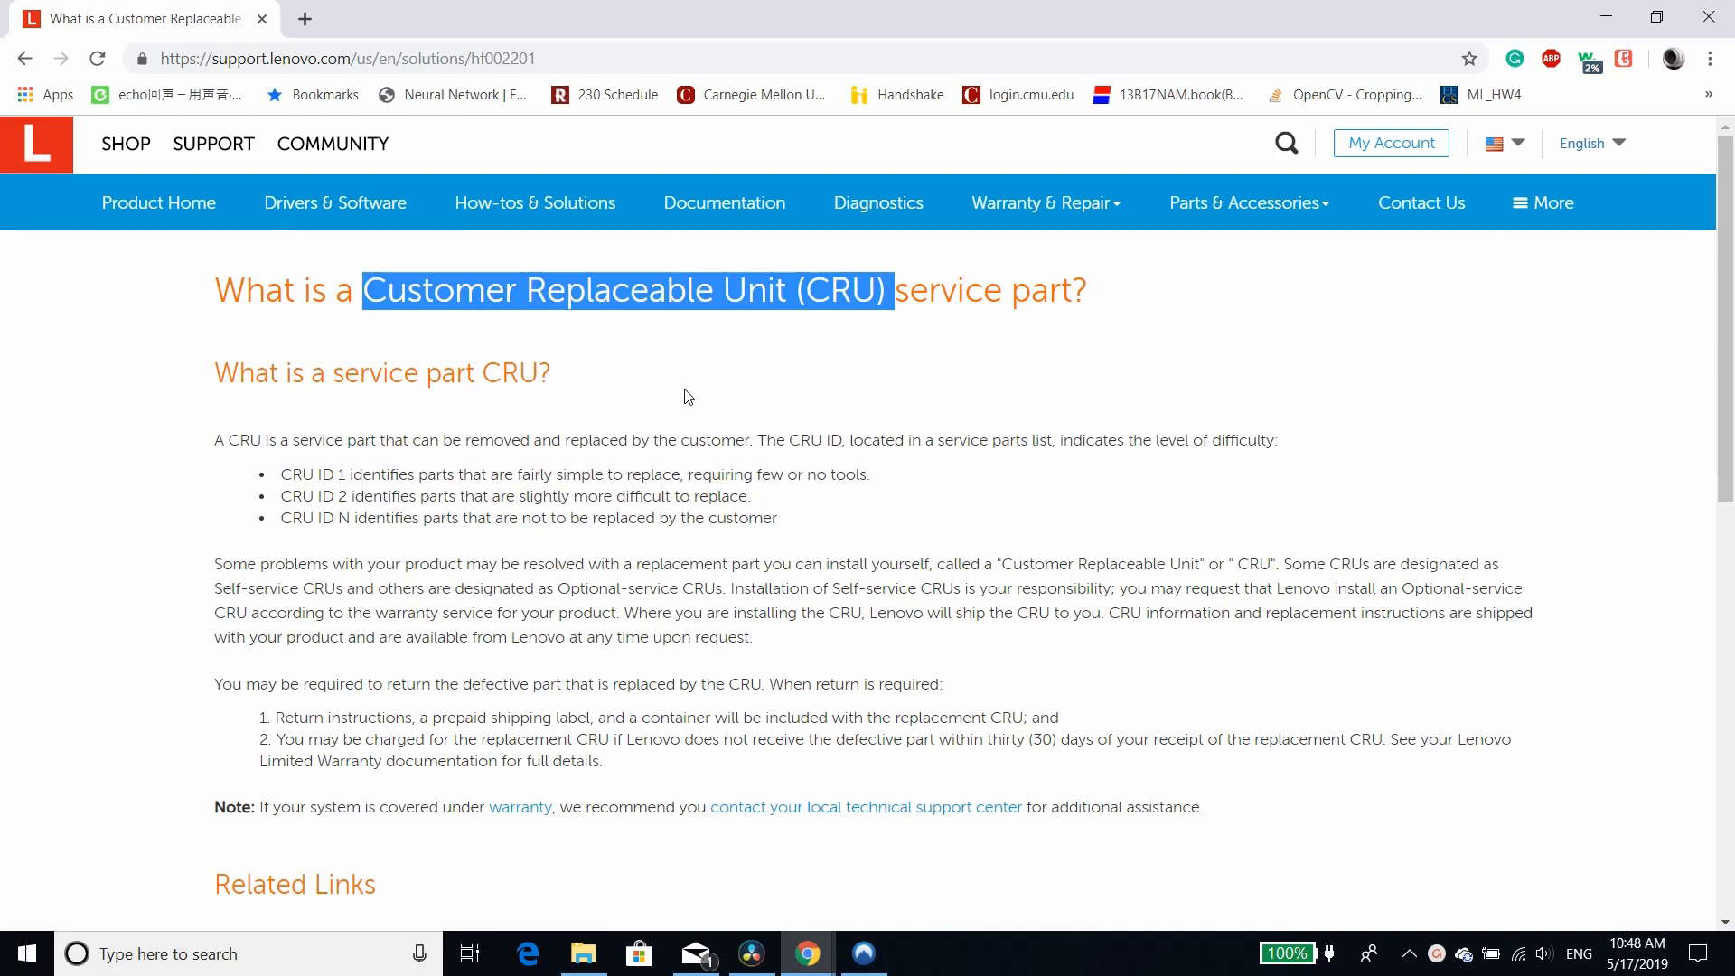
click(688, 384)
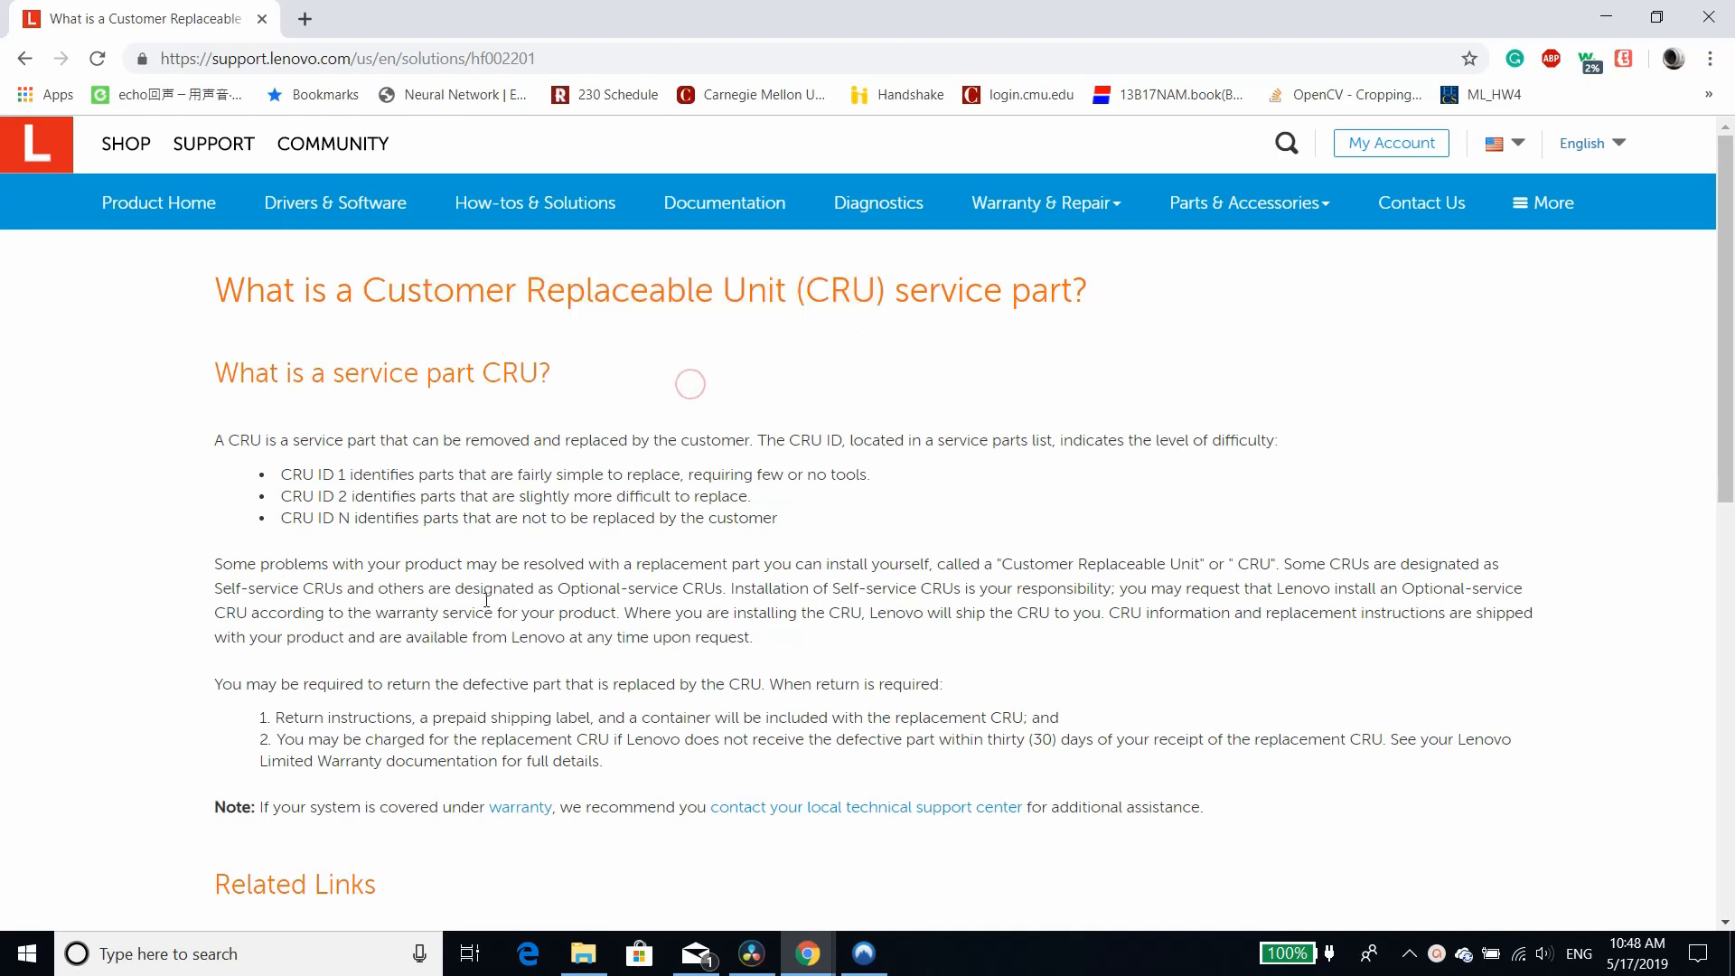